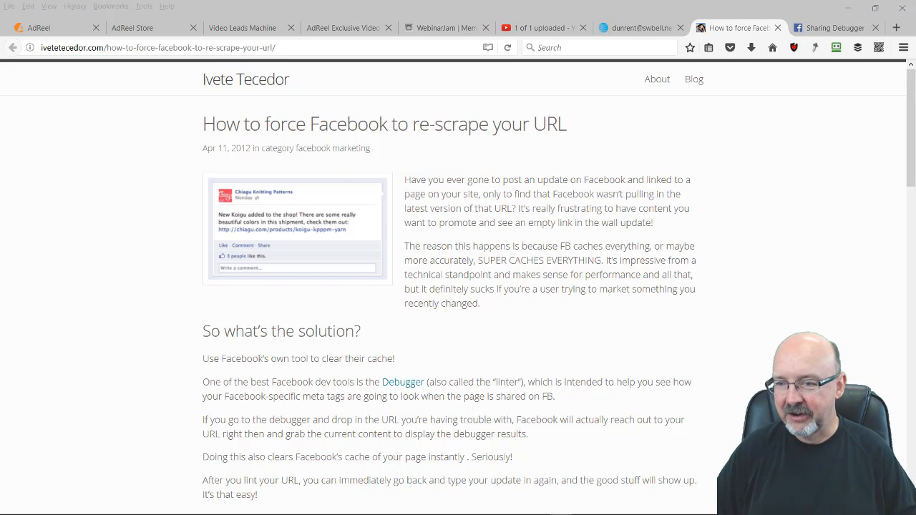
pyautogui.moveTo(212, 97)
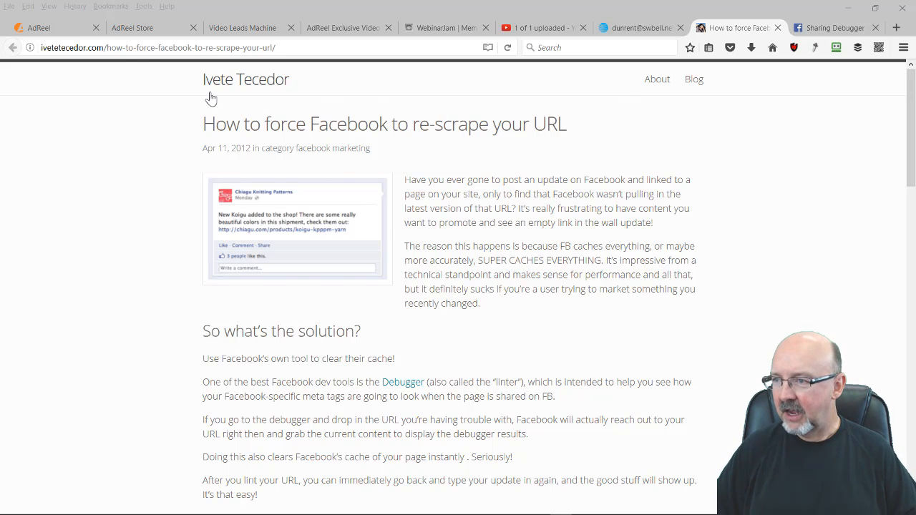
pyautogui.moveTo(129, 71)
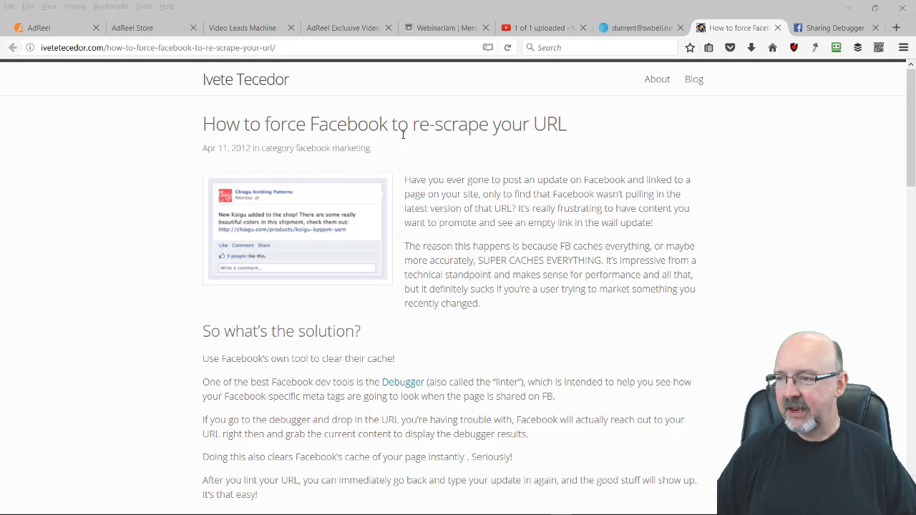
pyautogui.moveTo(252, 165)
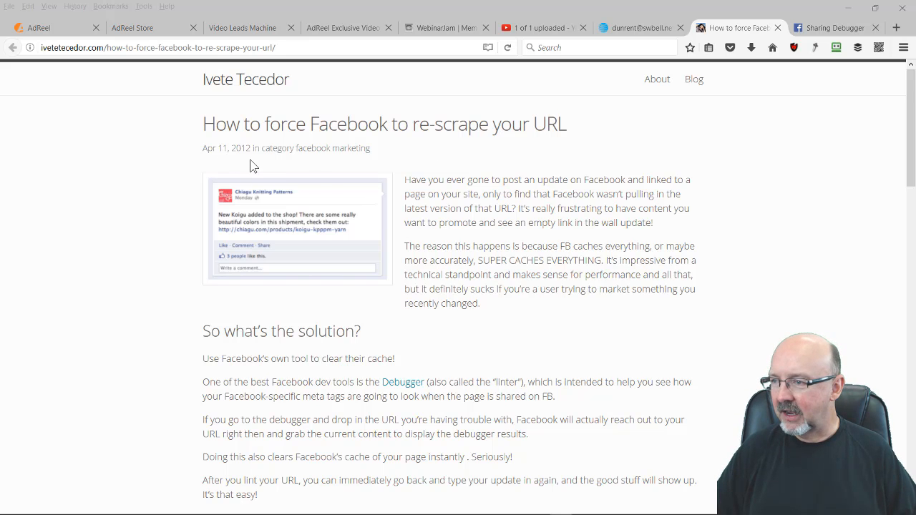
# - Reach Sharing Debugger via the article's link and enter the AdReel exclusive video training URL
pyautogui.scroll(-3)
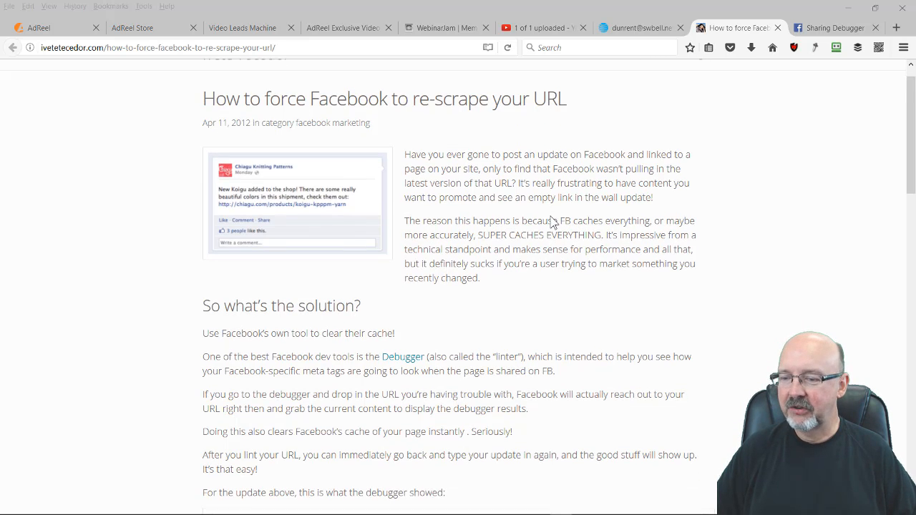
pyautogui.scroll(-3)
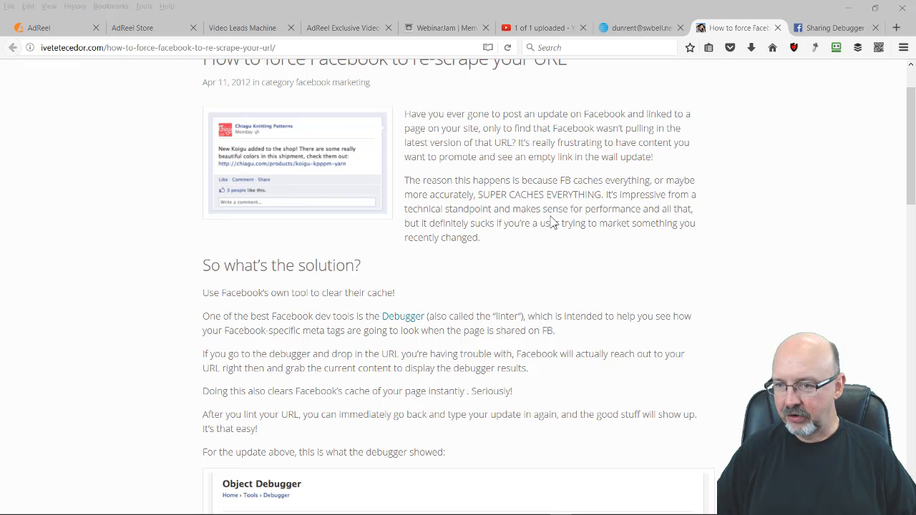
pyautogui.moveTo(498, 284)
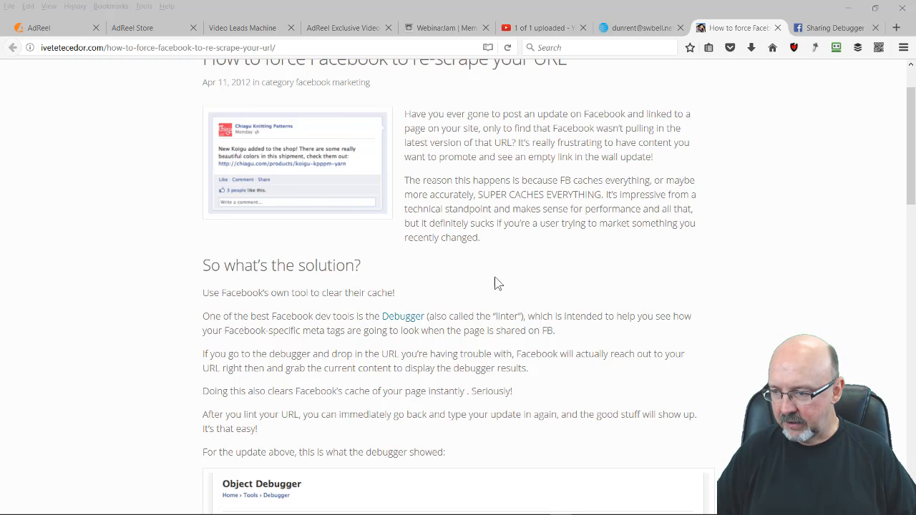
pyautogui.moveTo(403, 322)
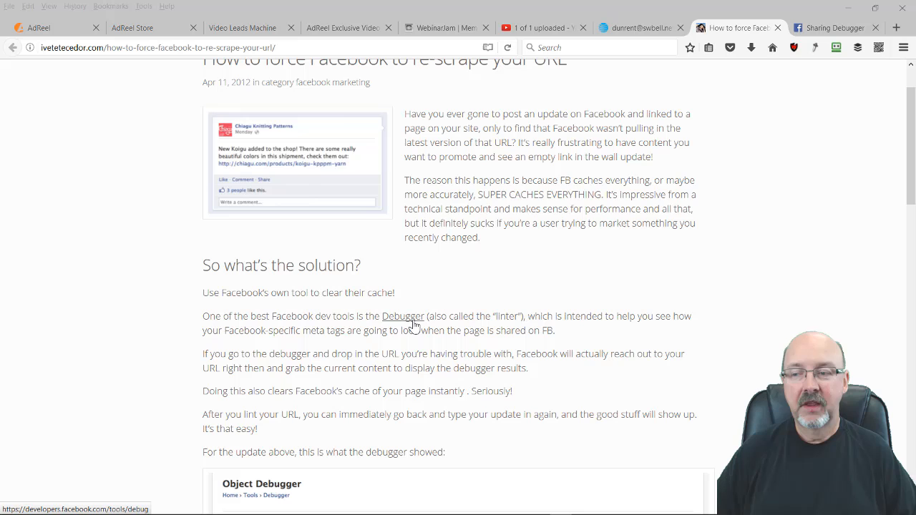
pyautogui.click(402, 317)
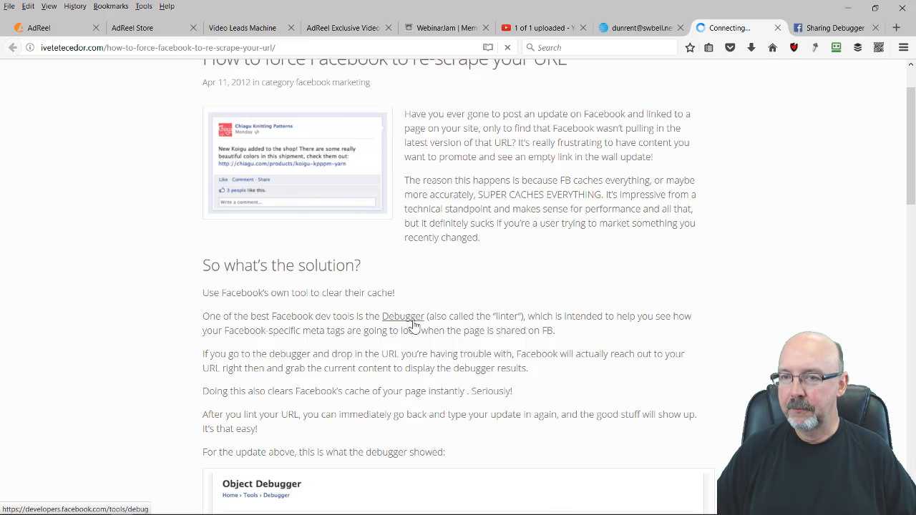
pyautogui.click(403, 316)
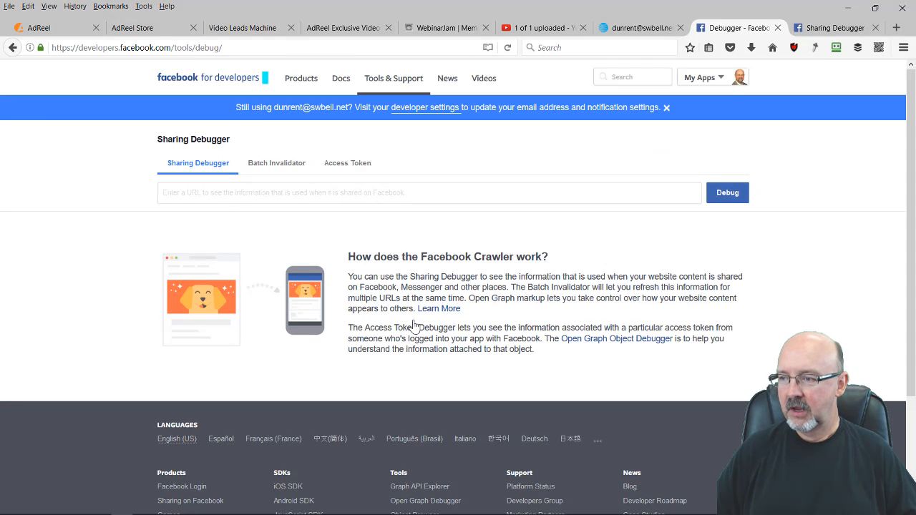
pyautogui.click(429, 192)
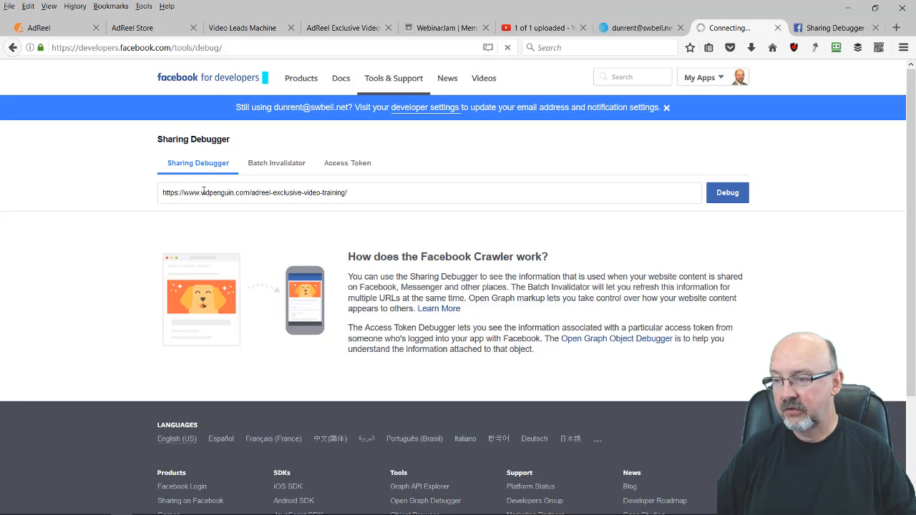
# - Debug the entered URL to display its last-scrape details (3 minutes ago) and link preview
pyautogui.click(727, 191)
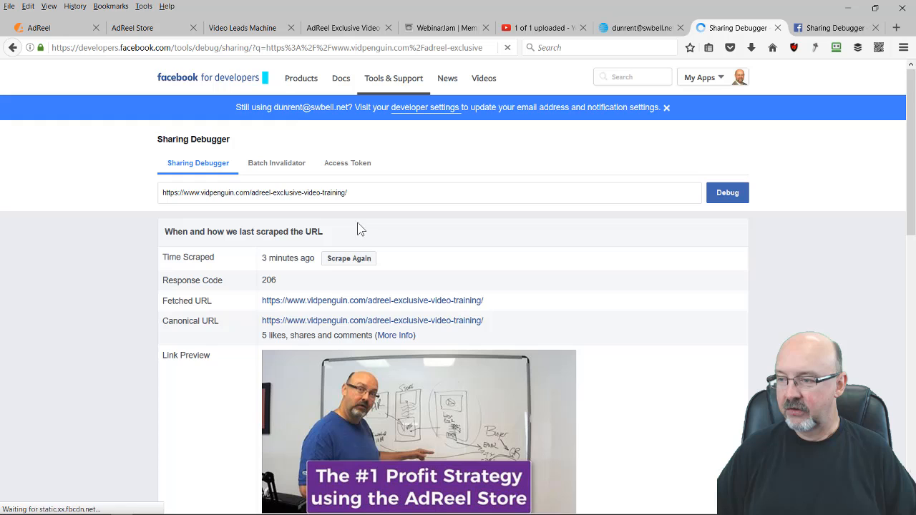
pyautogui.click(727, 192)
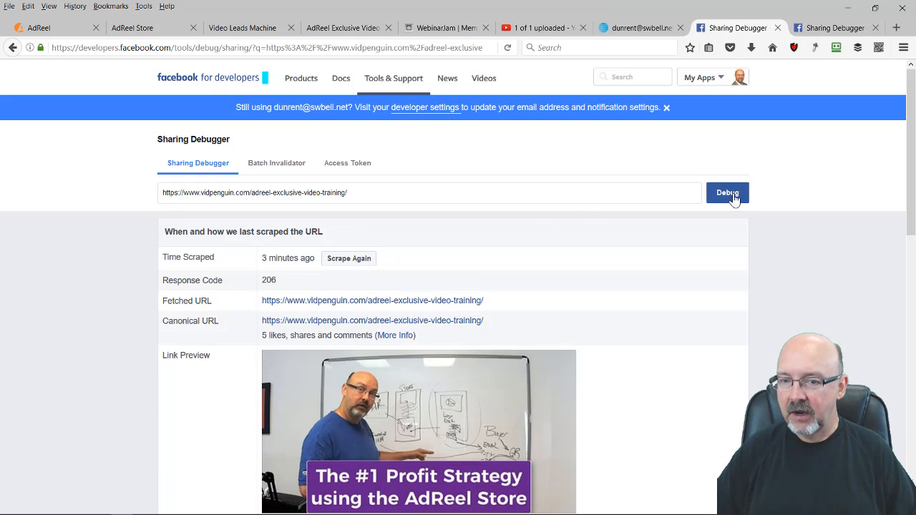
pyautogui.click(727, 192)
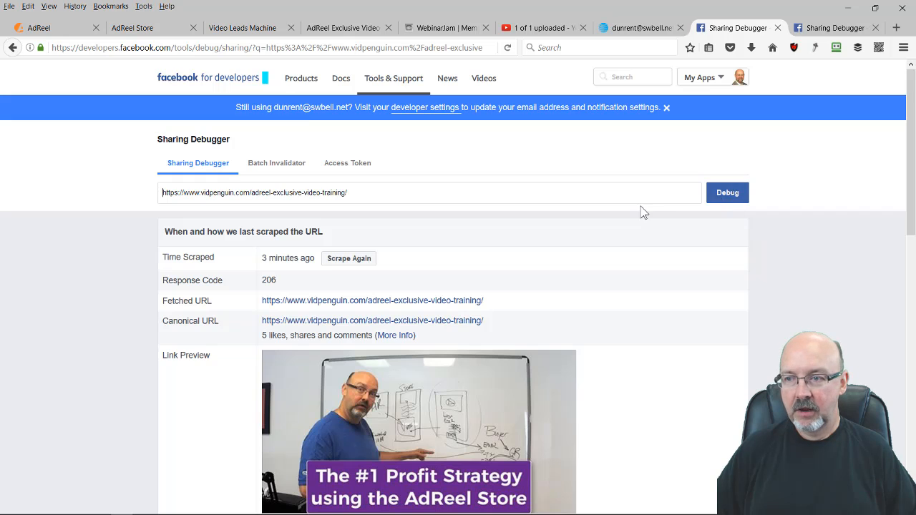
pyautogui.moveTo(572, 228)
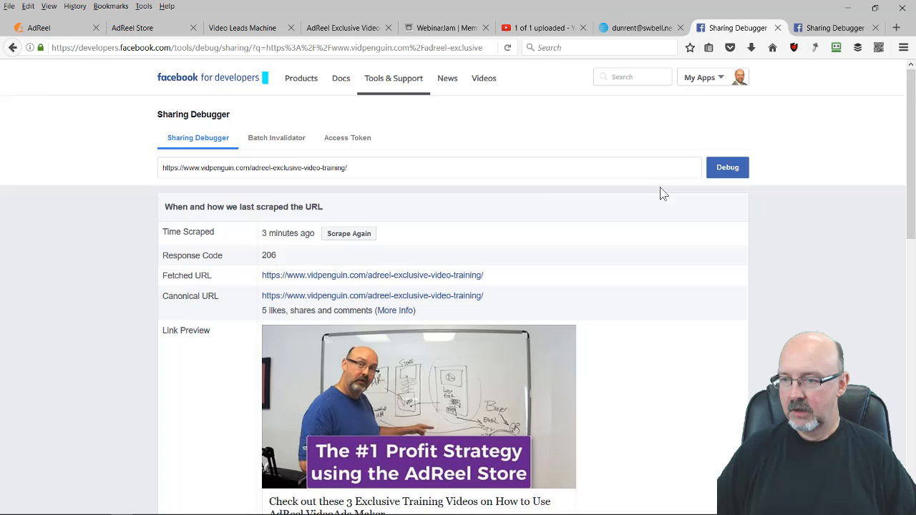
pyautogui.moveTo(407, 175)
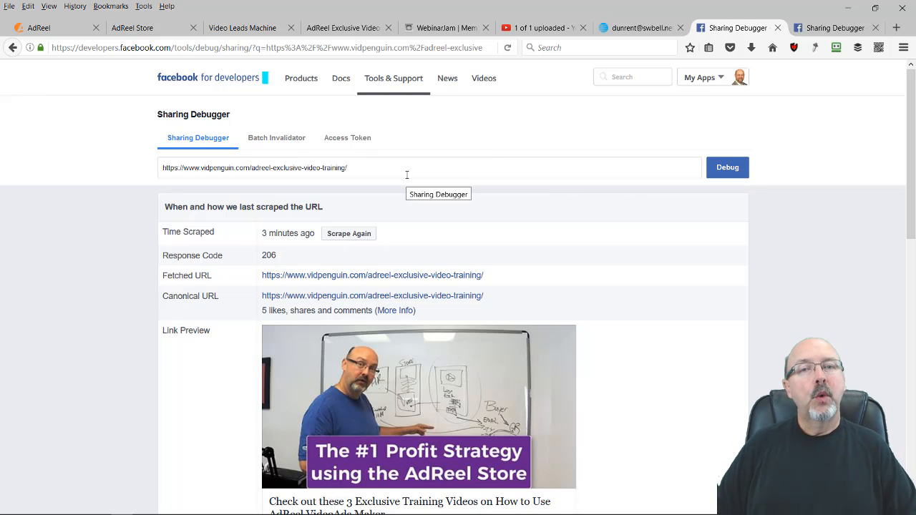
pyautogui.moveTo(350, 233)
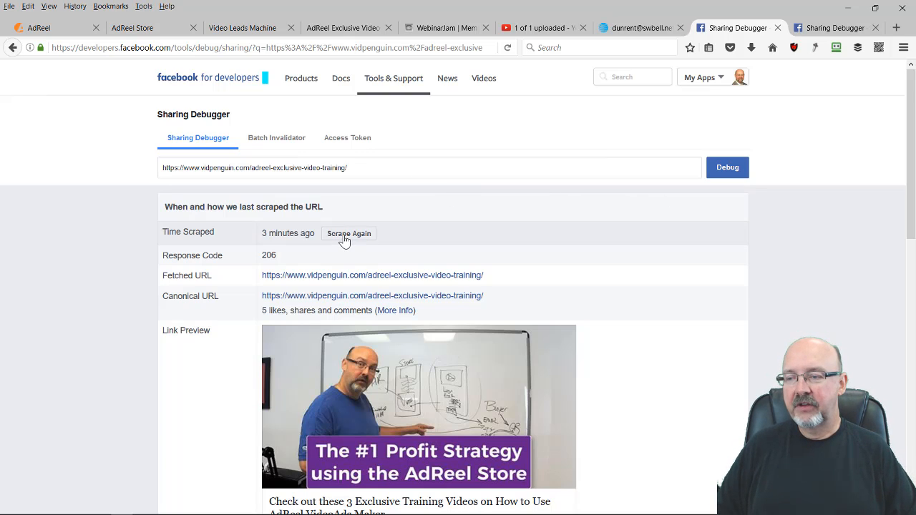
# - Scrape Again and reload so Time Scraped for the AdReel URL reads seconds ago
pyautogui.click(349, 233)
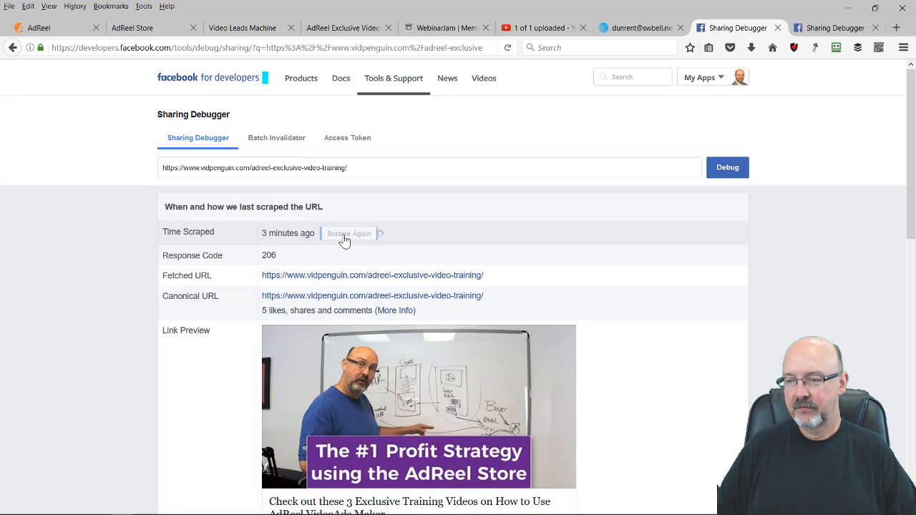
pyautogui.click(350, 233)
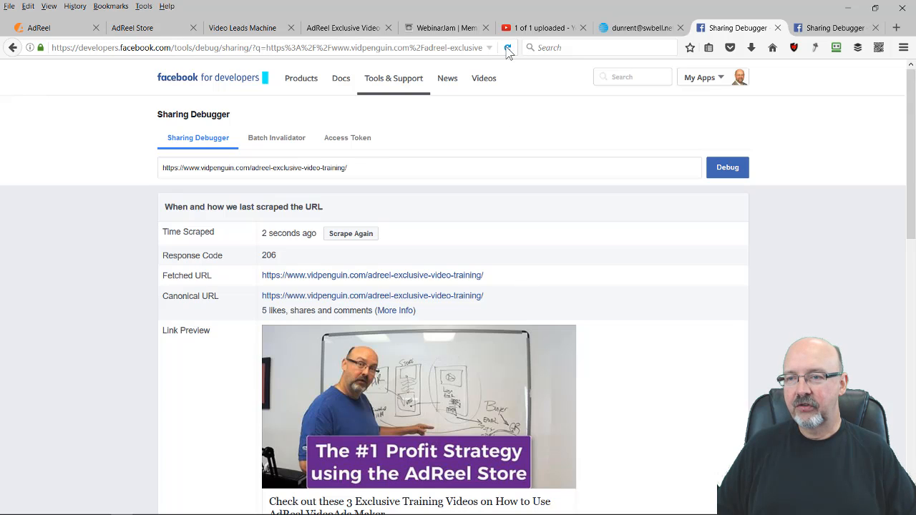
pyautogui.click(507, 48)
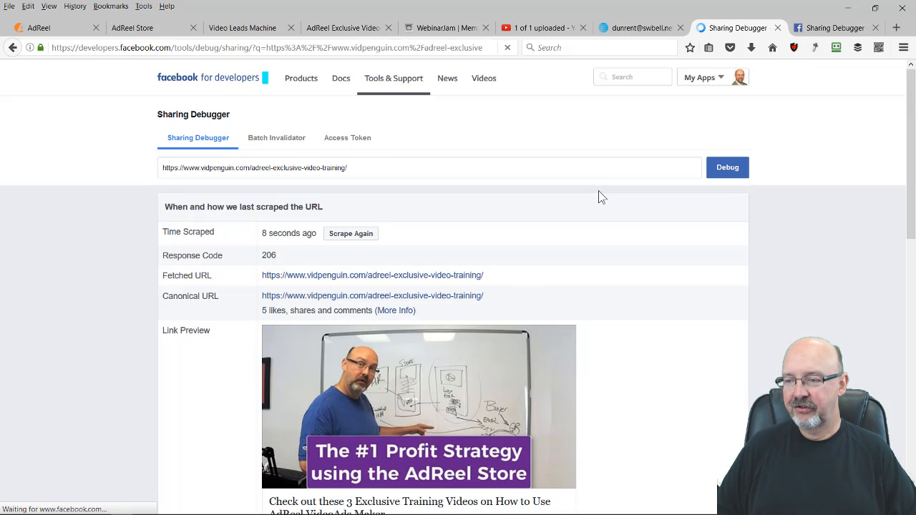
pyautogui.moveTo(704, 378)
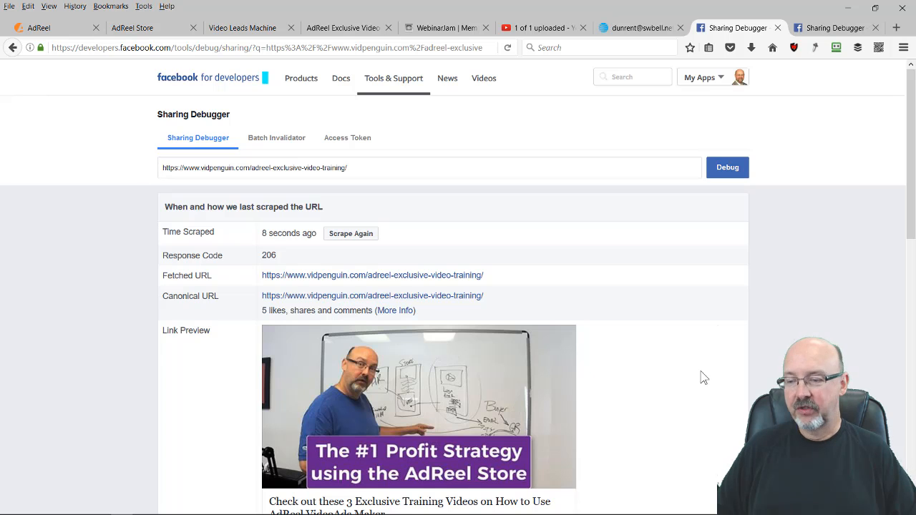
pyautogui.scroll(-3)
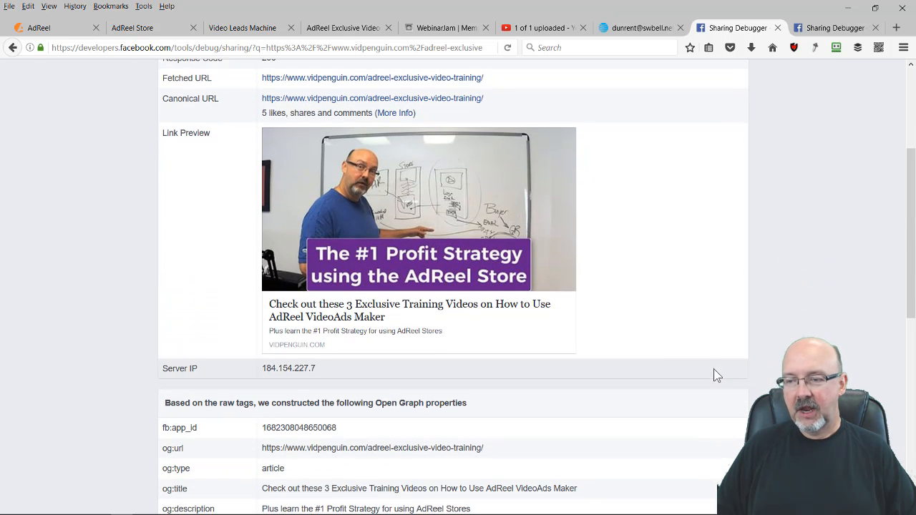
pyautogui.scroll(3)
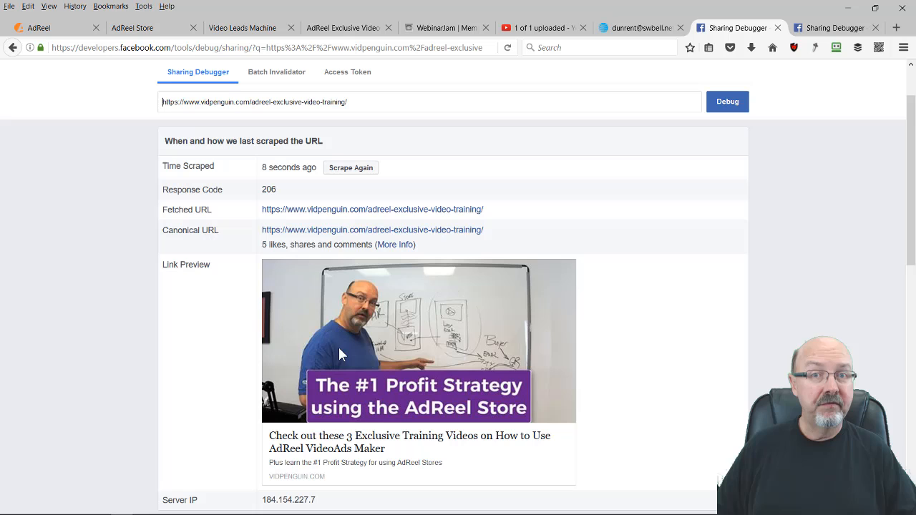
pyautogui.moveTo(231, 328)
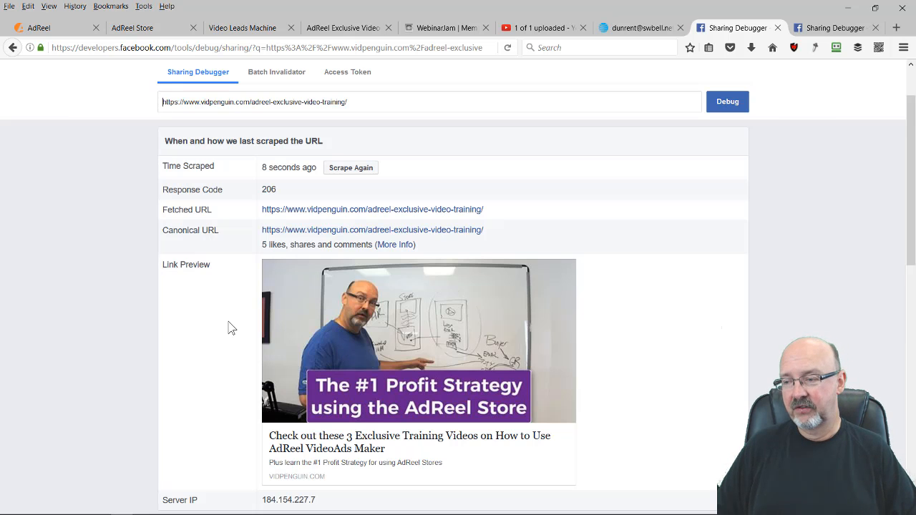
pyautogui.moveTo(650, 318)
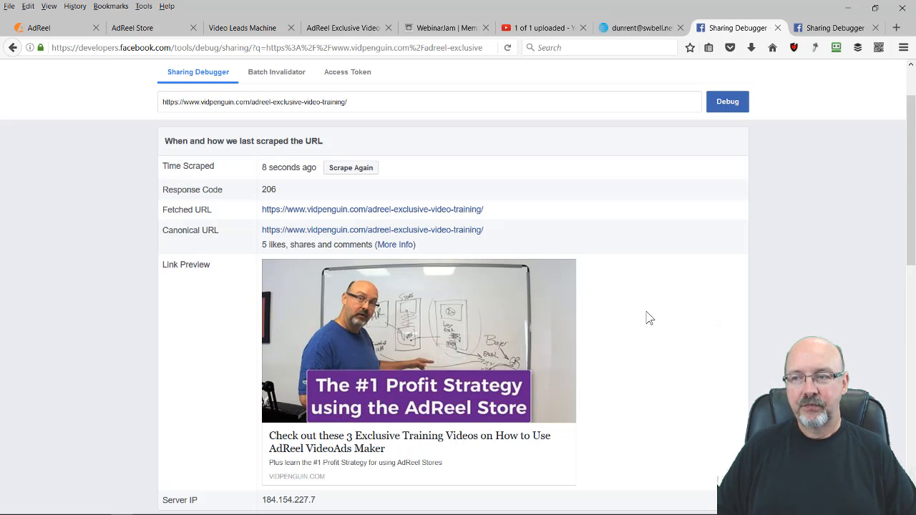
pyautogui.scroll(3)
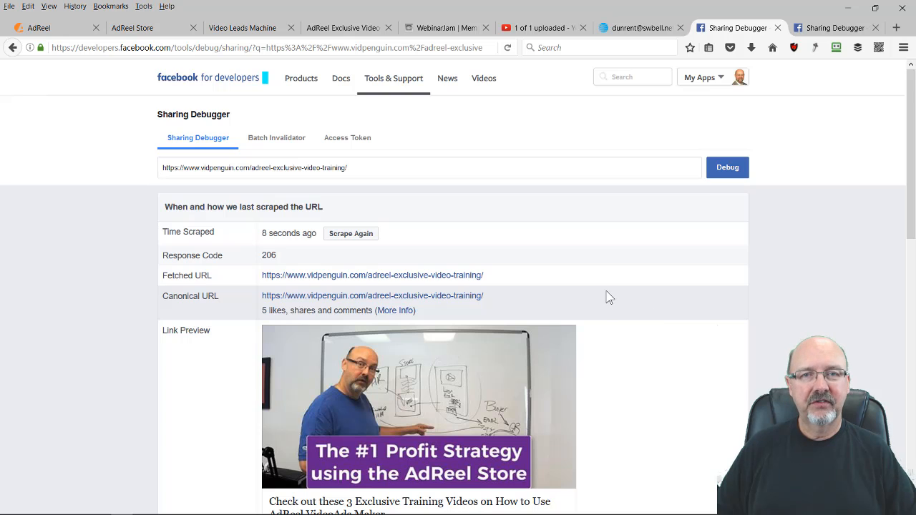
pyautogui.moveTo(513, 409)
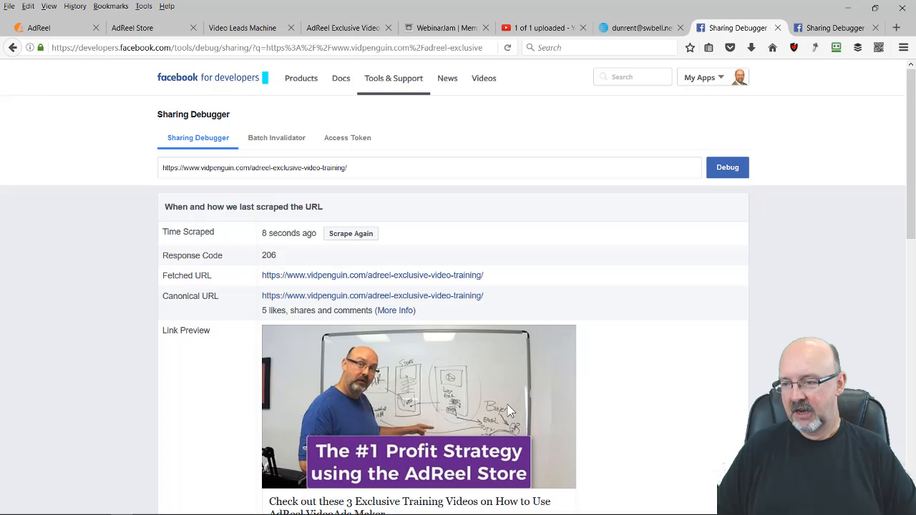
pyautogui.moveTo(323, 234)
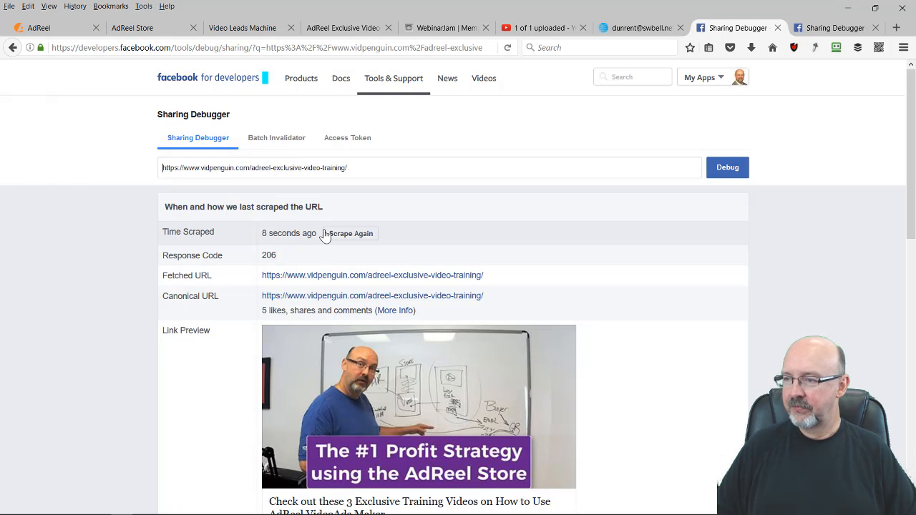
pyautogui.moveTo(451, 174)
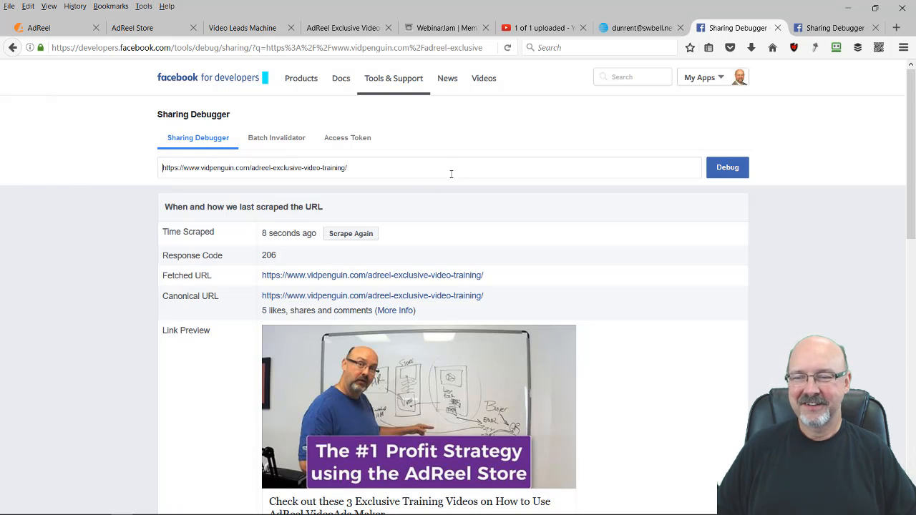
pyautogui.moveTo(779, 167)
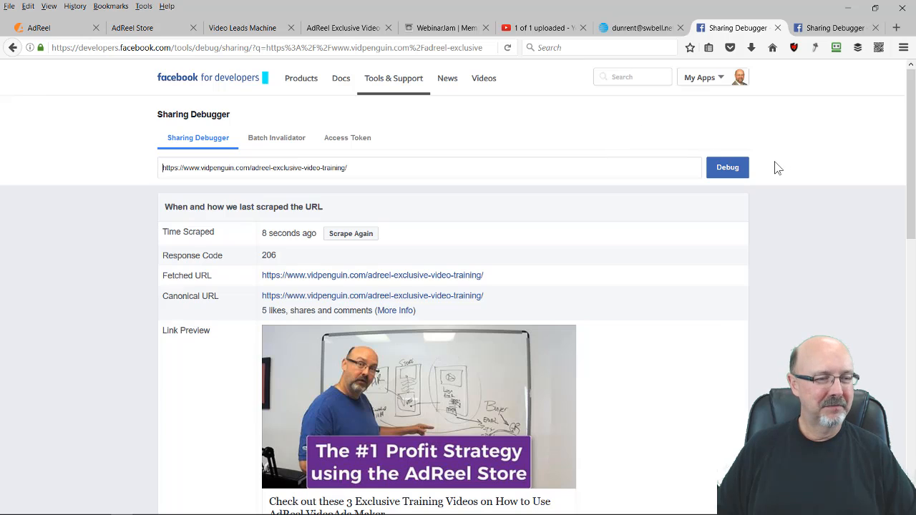